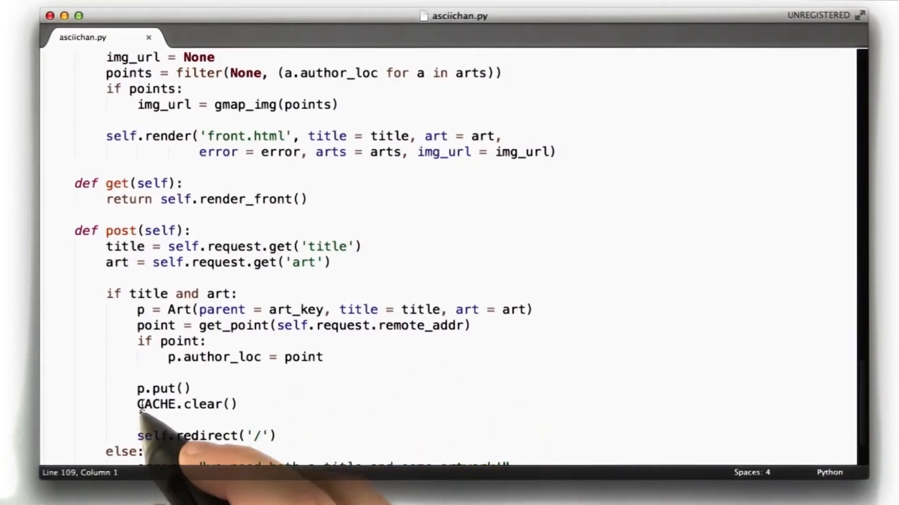
Step: Add 'update = False' to top_arts and change the cache check to 'if not update and key in CACHE'
click(238, 404)
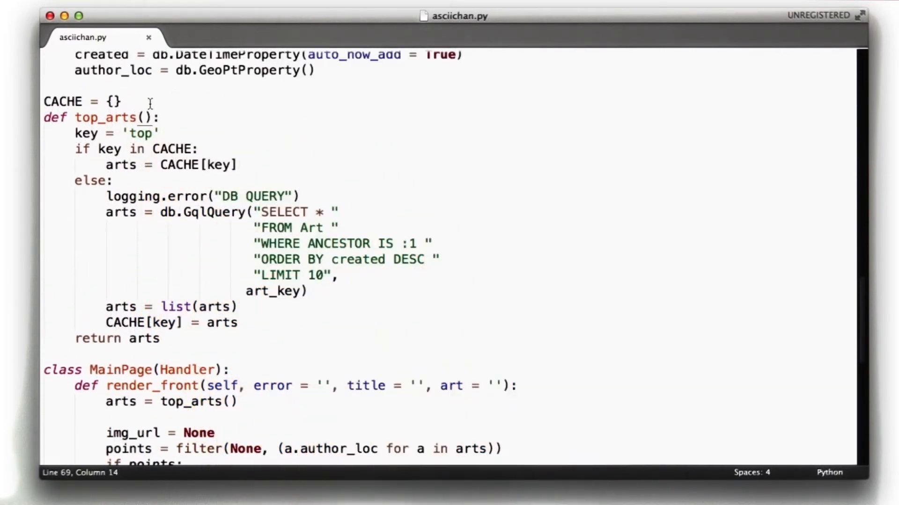
text(update = False)
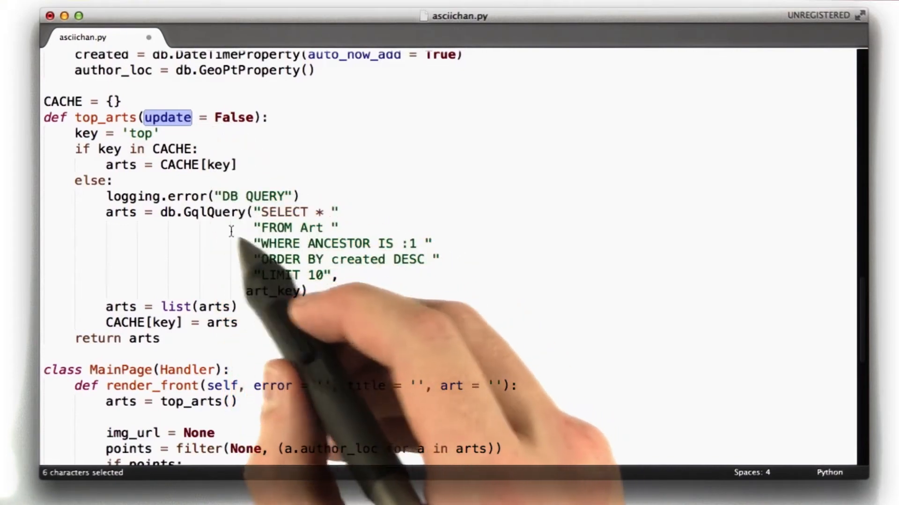
mouse_move(183, 123)
text( not update or)
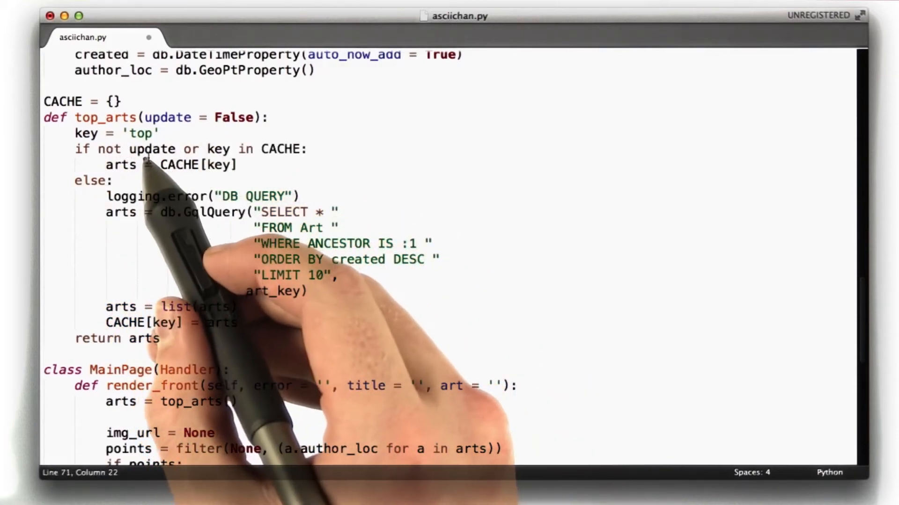
text(and)
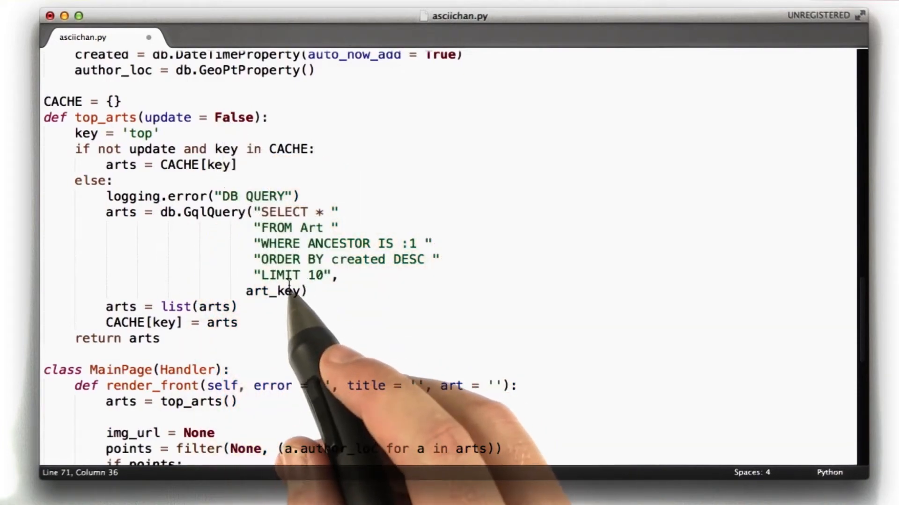
scroll(down, 3)
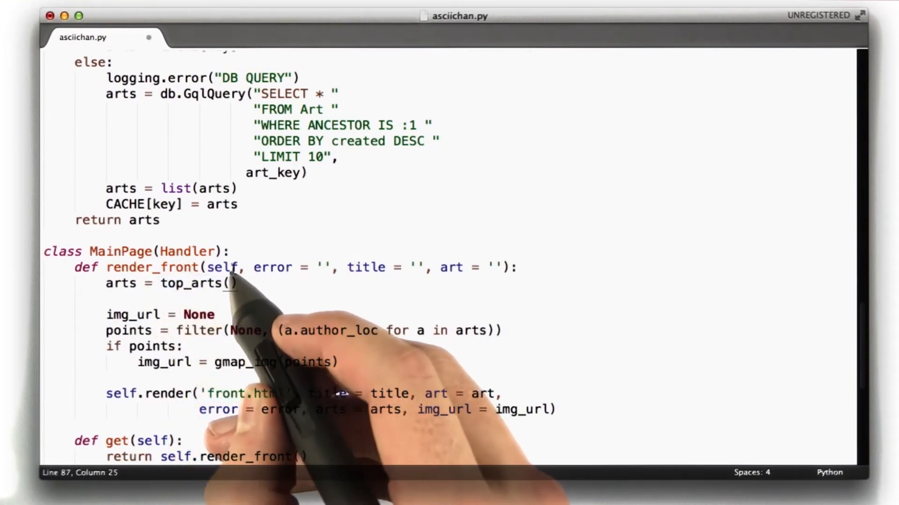
scroll(down, 3)
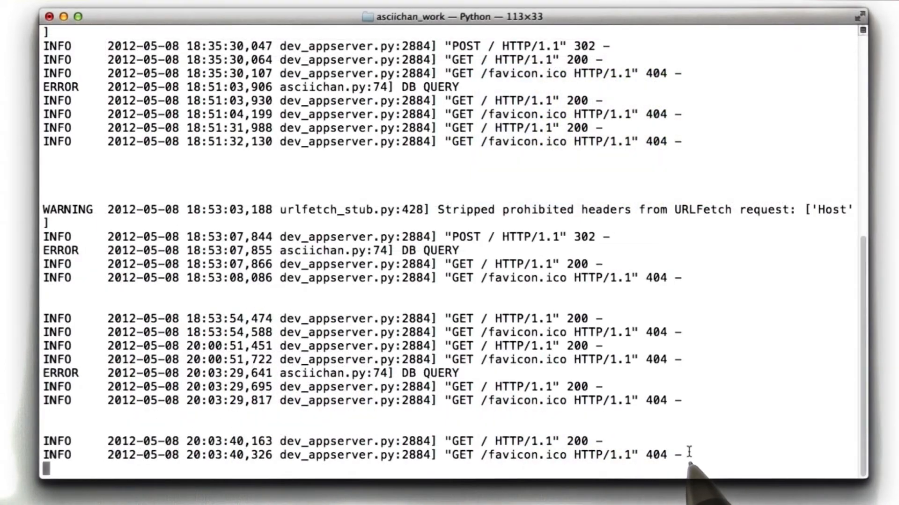
Step: Scroll through the dev_appserver log in Terminal
scroll(down, 3)
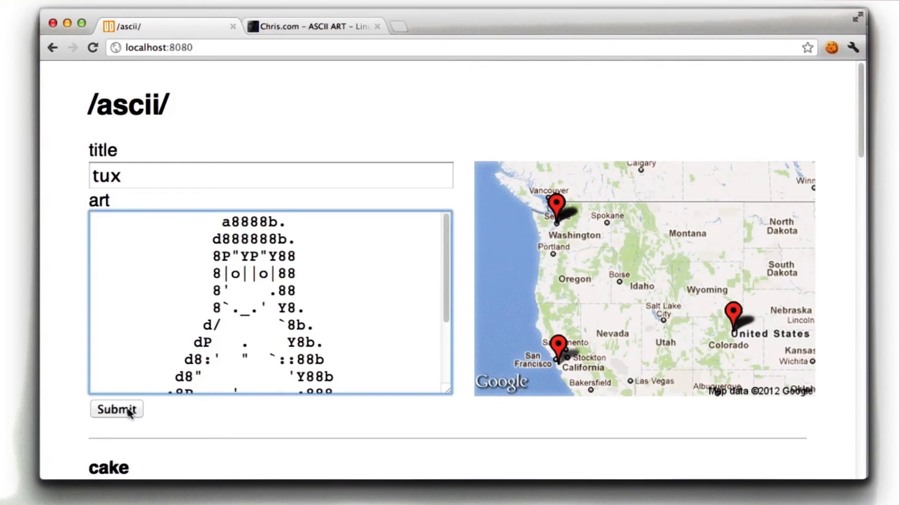
Step: Submit the 'tux' penguin art and scroll down to its new entry in the list
click(115, 410)
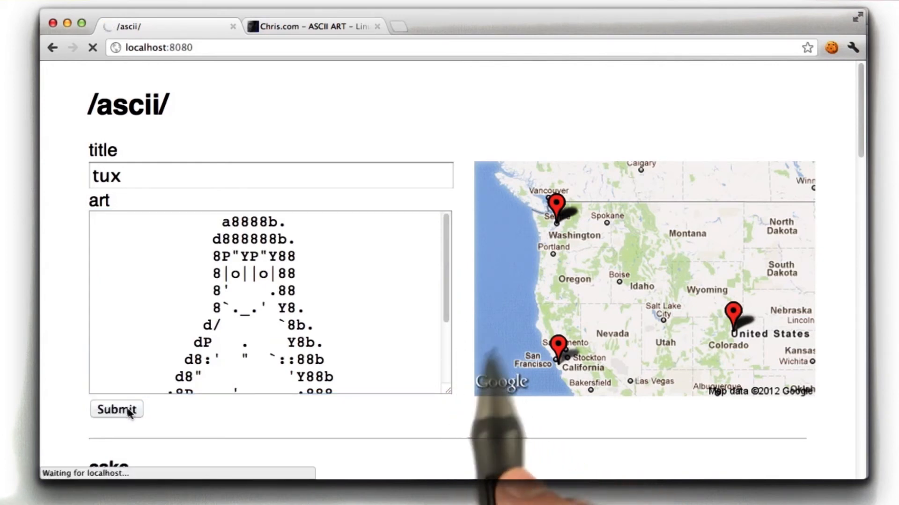
click(116, 409)
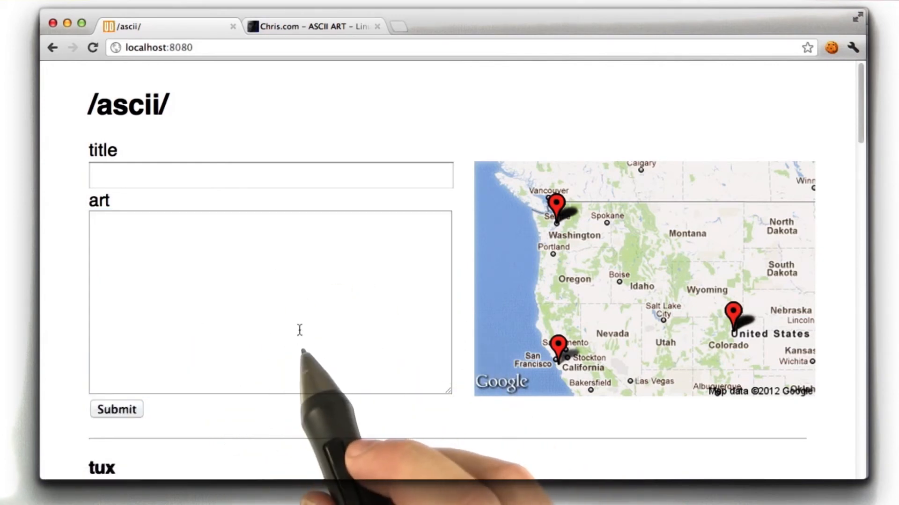
scroll(down, 3)
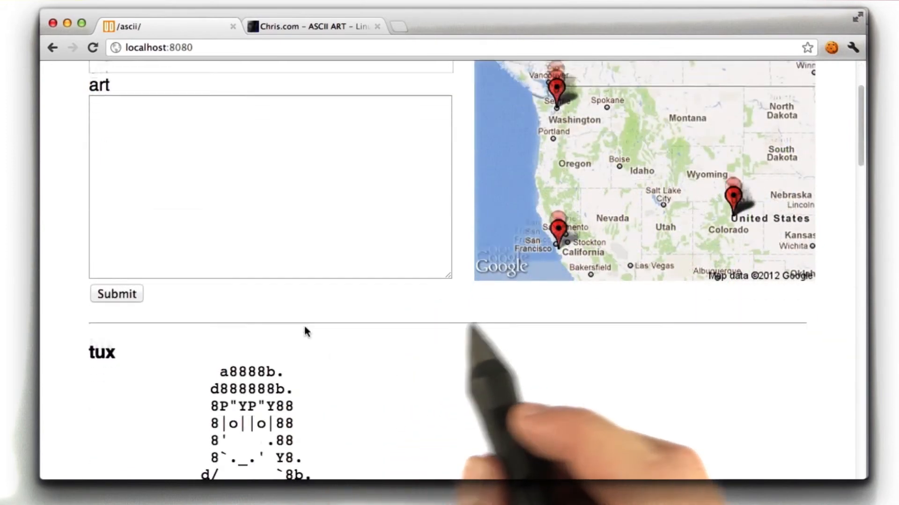
scroll(down, 3)
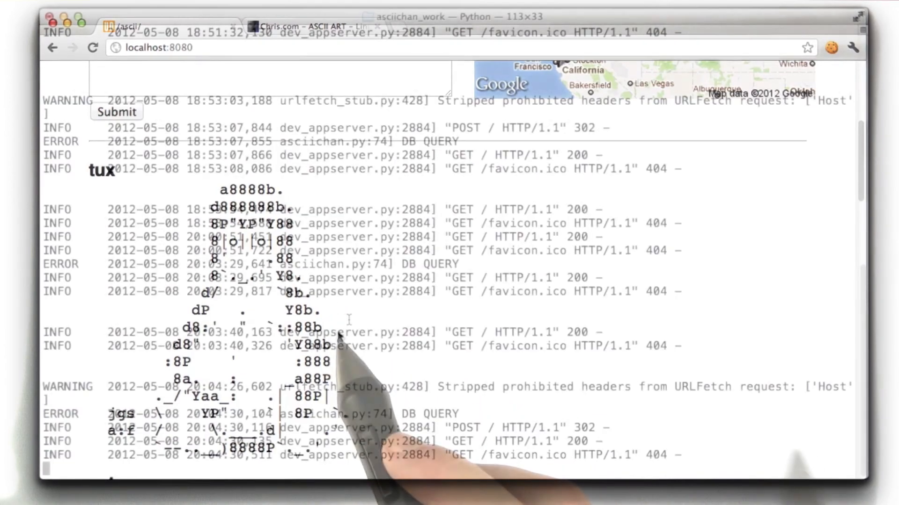
click(447, 15)
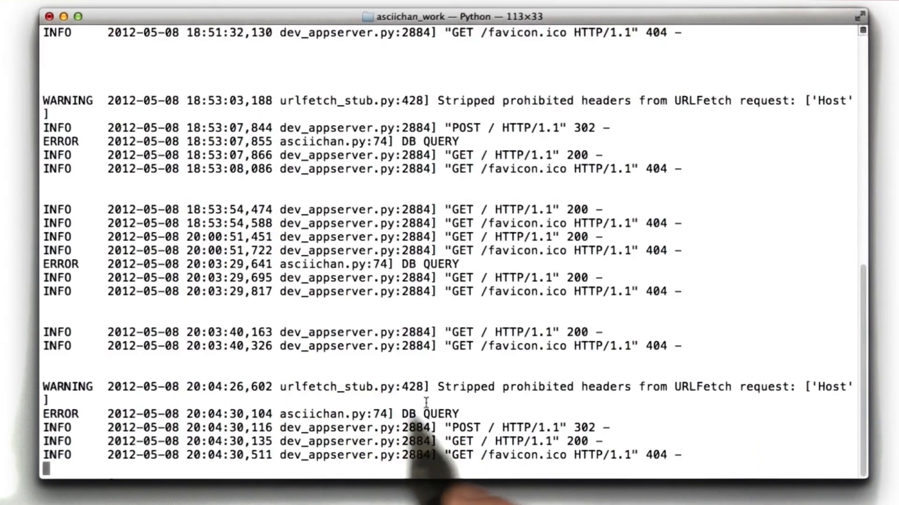
double_click(464, 387)
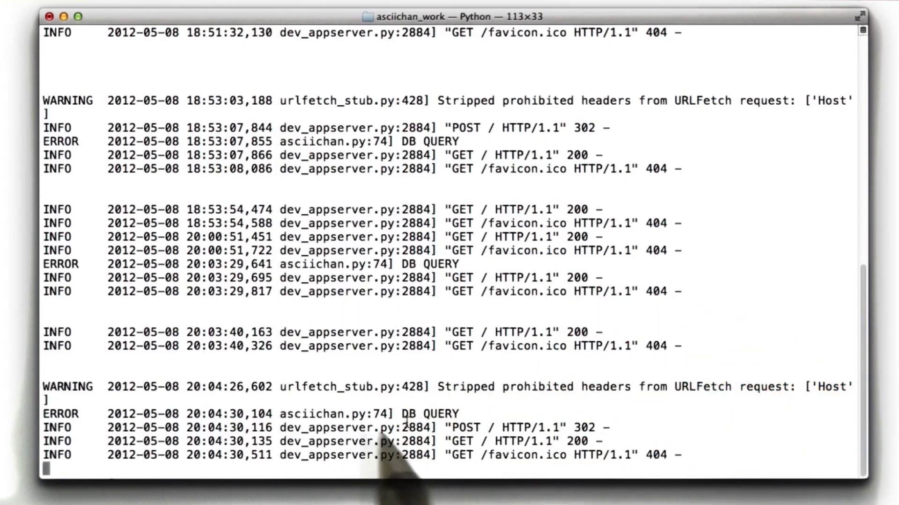
double_click(410, 413)
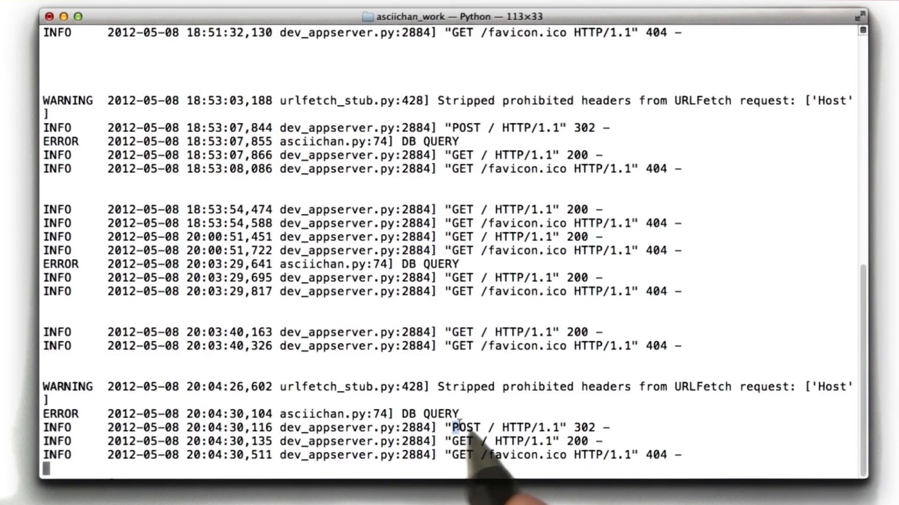
drag(454, 428, 559, 428)
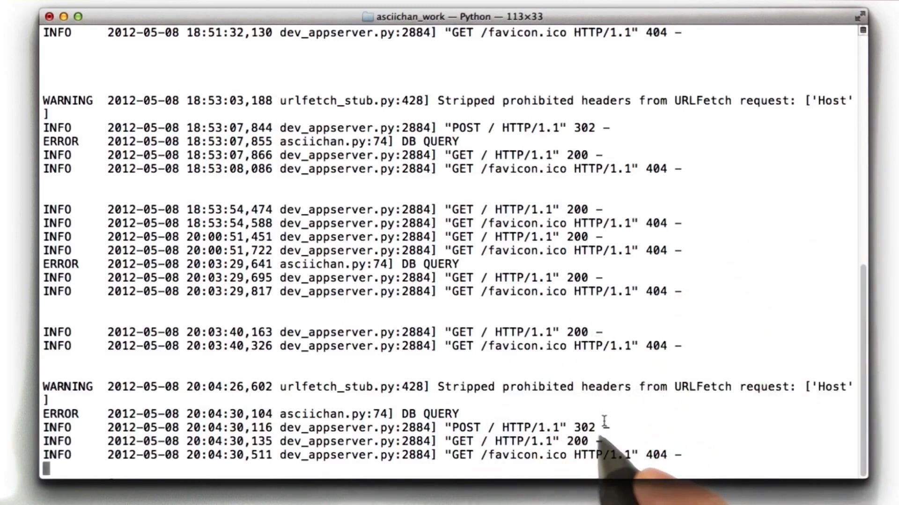
double_click(582, 427)
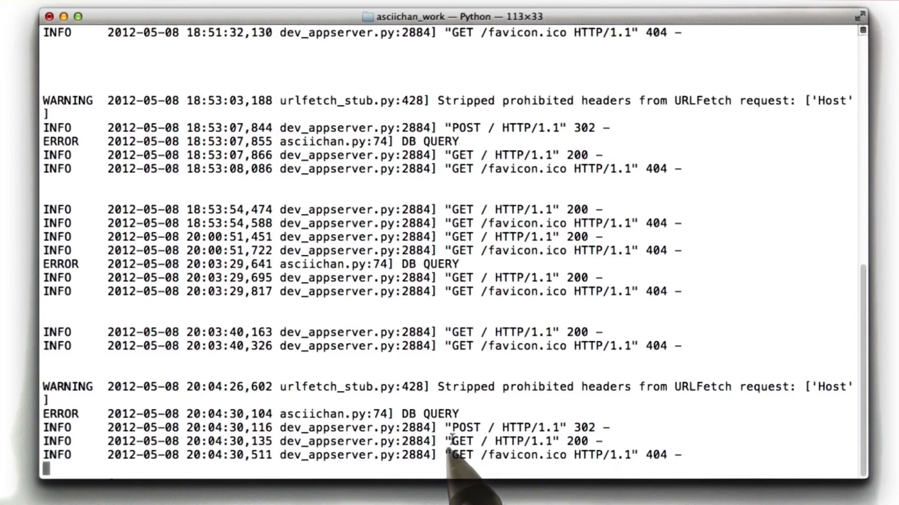
double_click(499, 442)
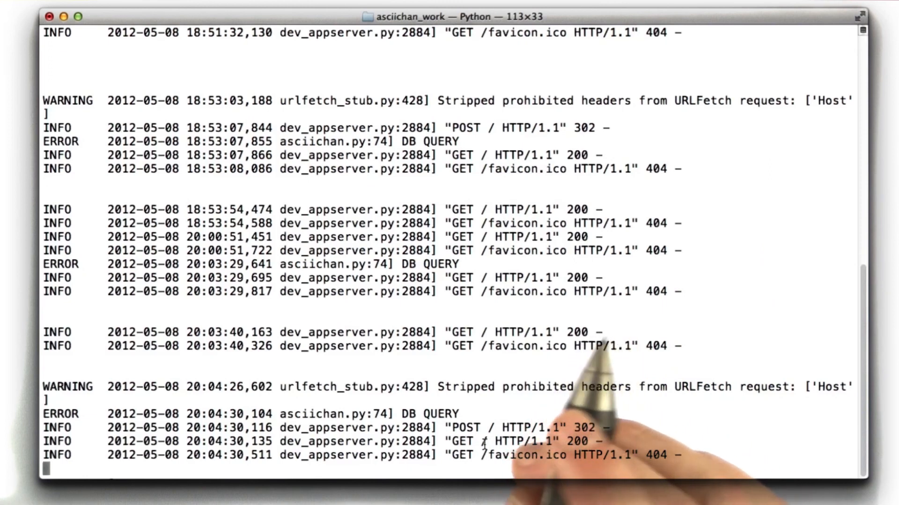
mouse_move(372, 390)
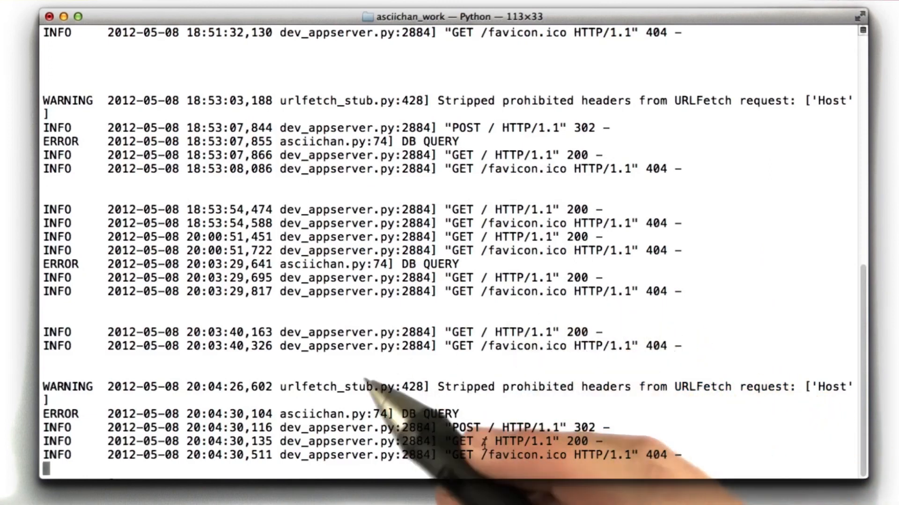